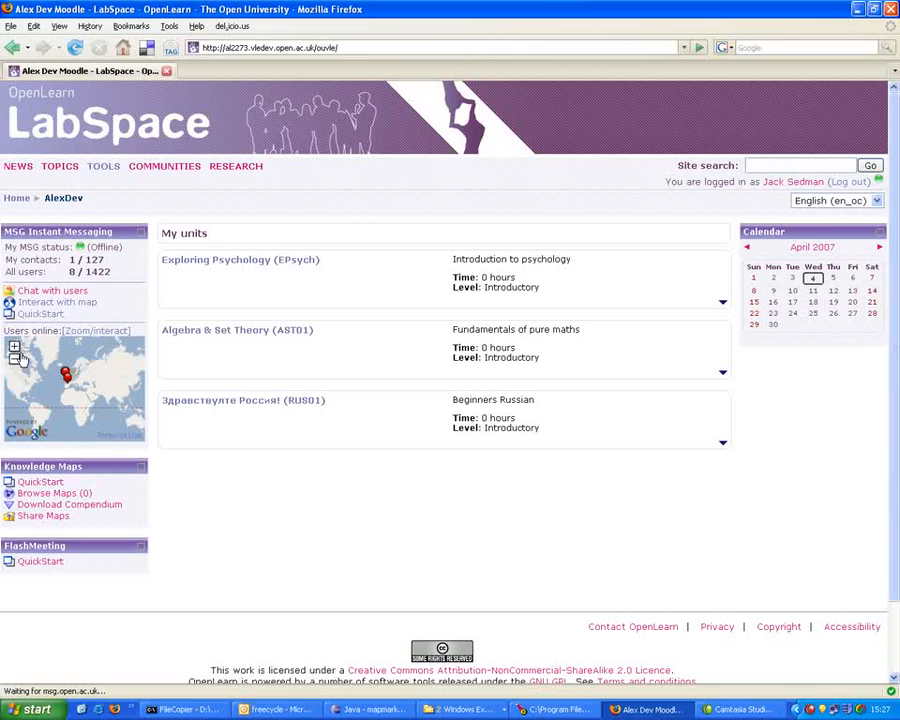
Zoom the 'Users online' mini map in until Britain fills it.
{"action": "left_click", "coordinate": [14, 347]}
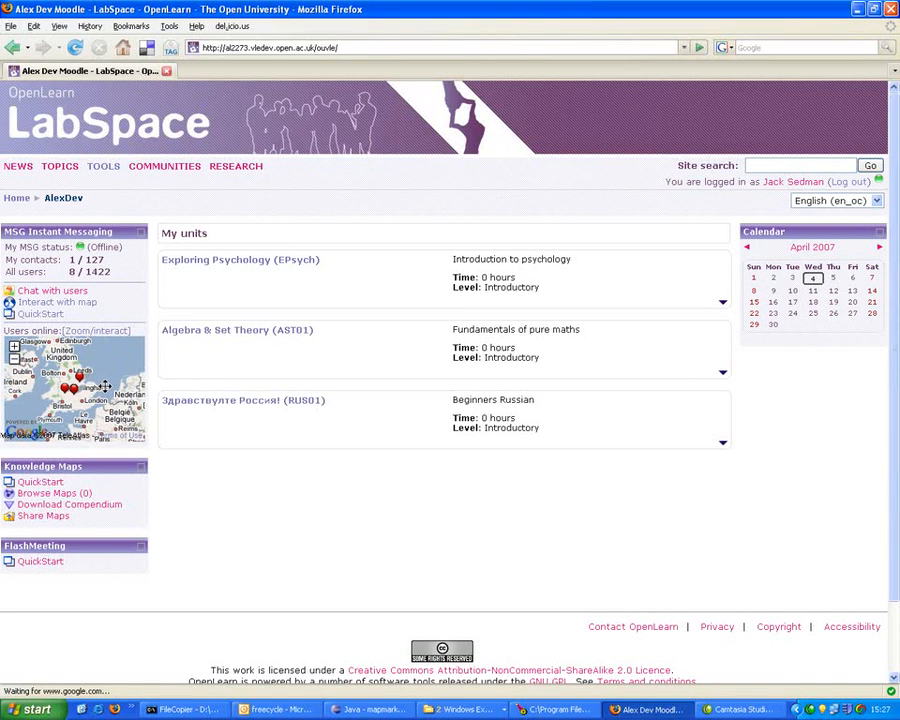
{"action": "mouse_move", "coordinate": [120, 358]}
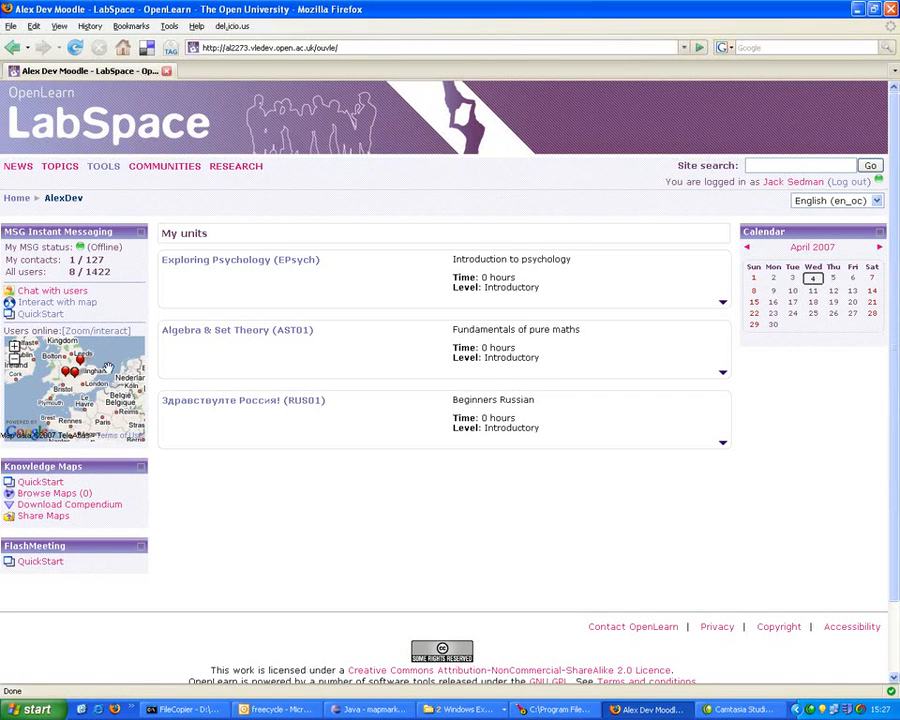
{"action": "mouse_move", "coordinate": [57, 302]}
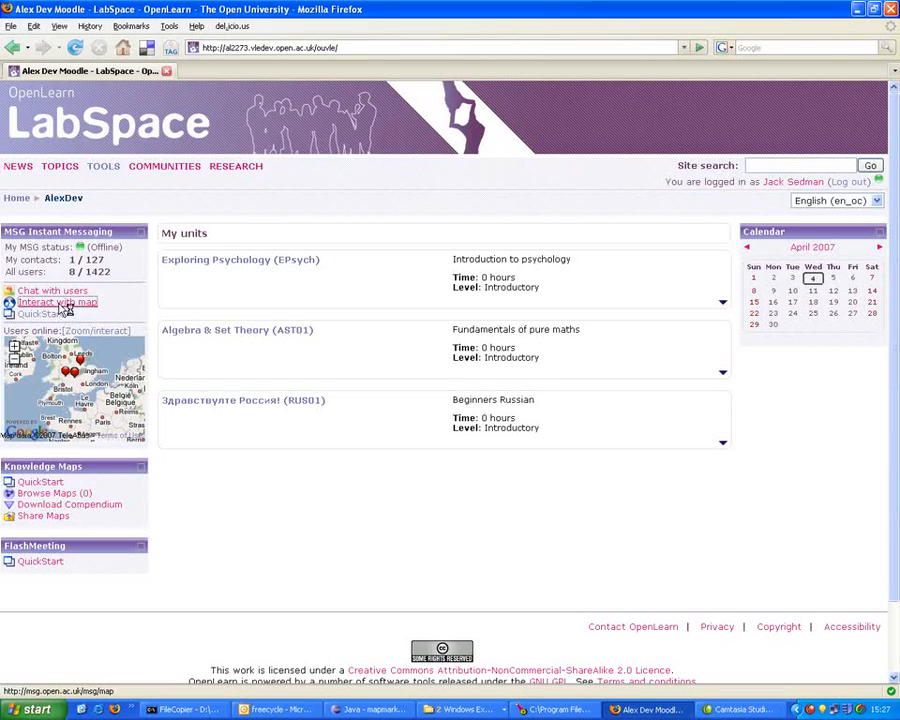
{"action": "left_click", "coordinate": [57, 302]}
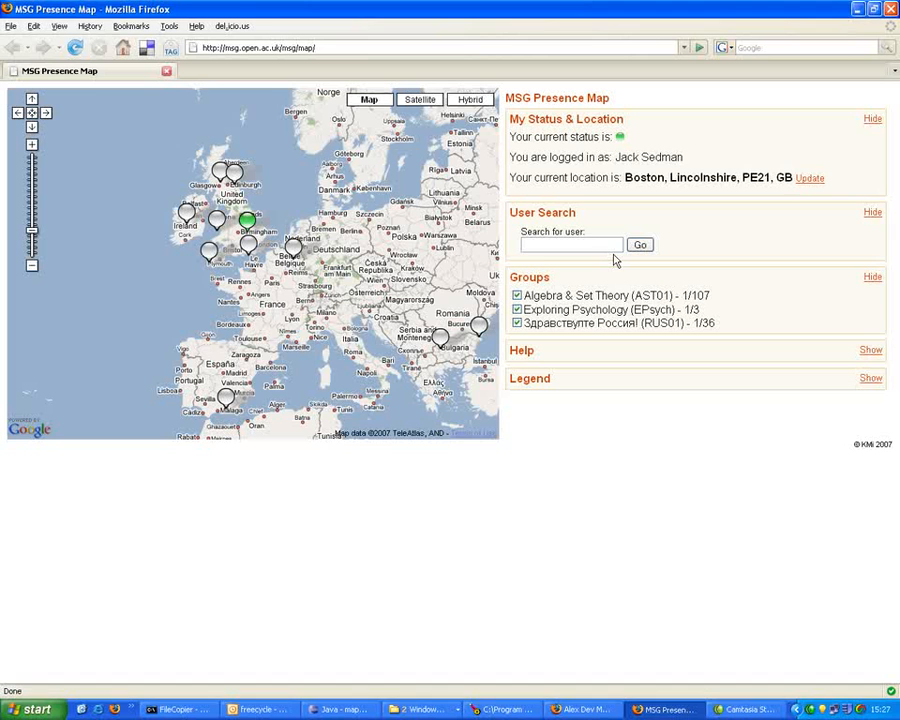
{"action": "type", "text": "peter"}
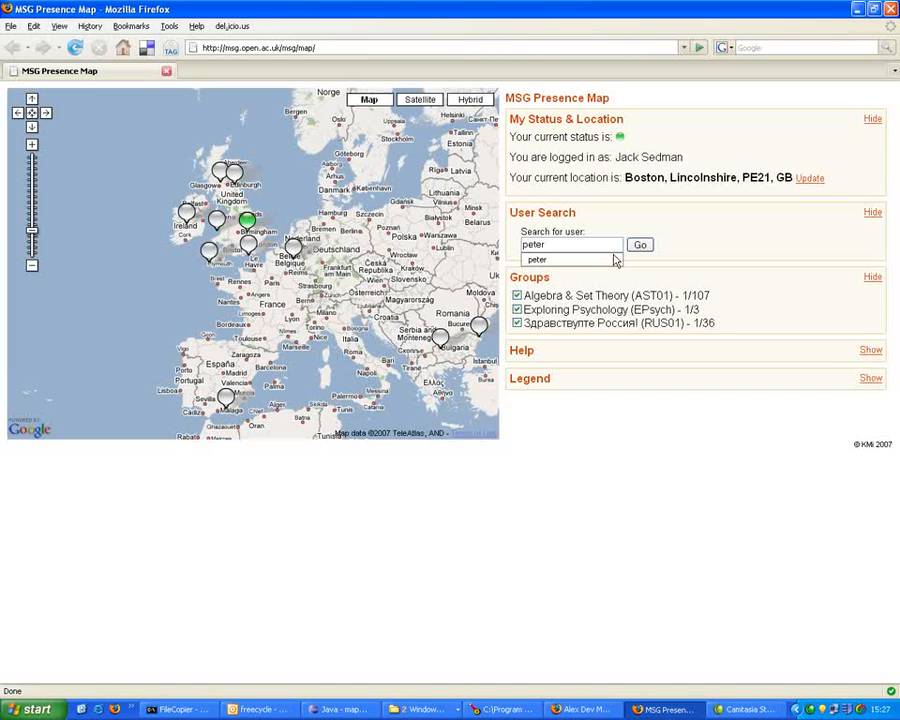
{"action": "left_click", "coordinate": [639, 245]}
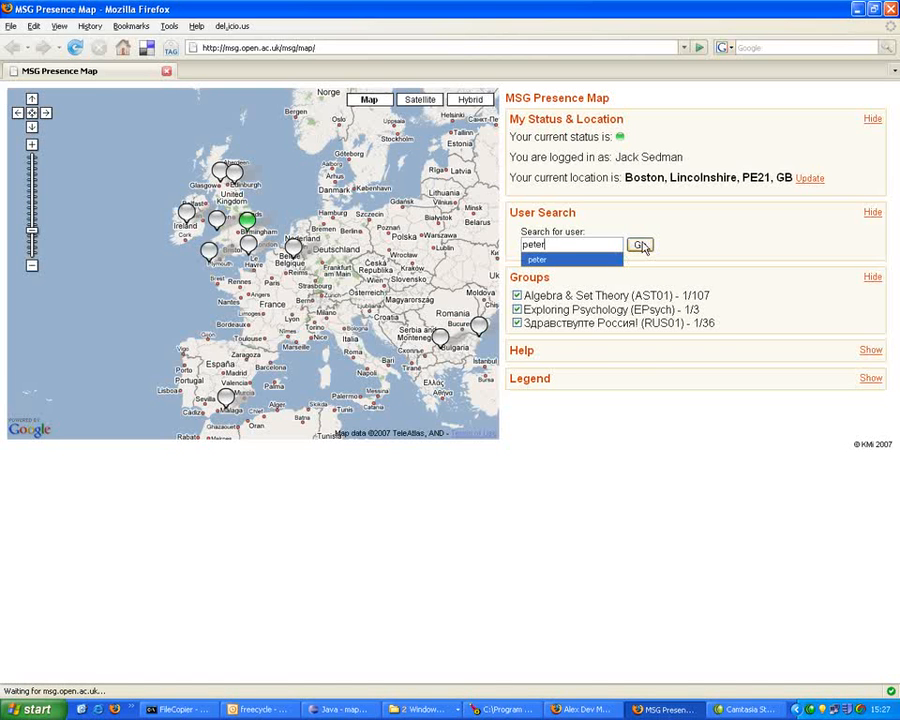
{"action": "left_click", "coordinate": [640, 245]}
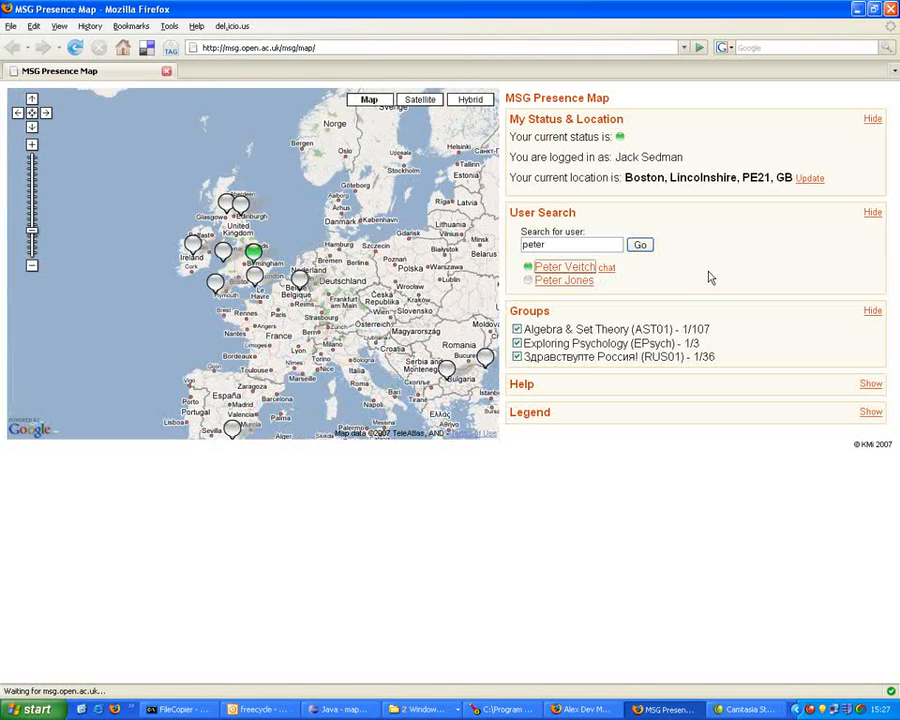
{"action": "left_click", "coordinate": [253, 255]}
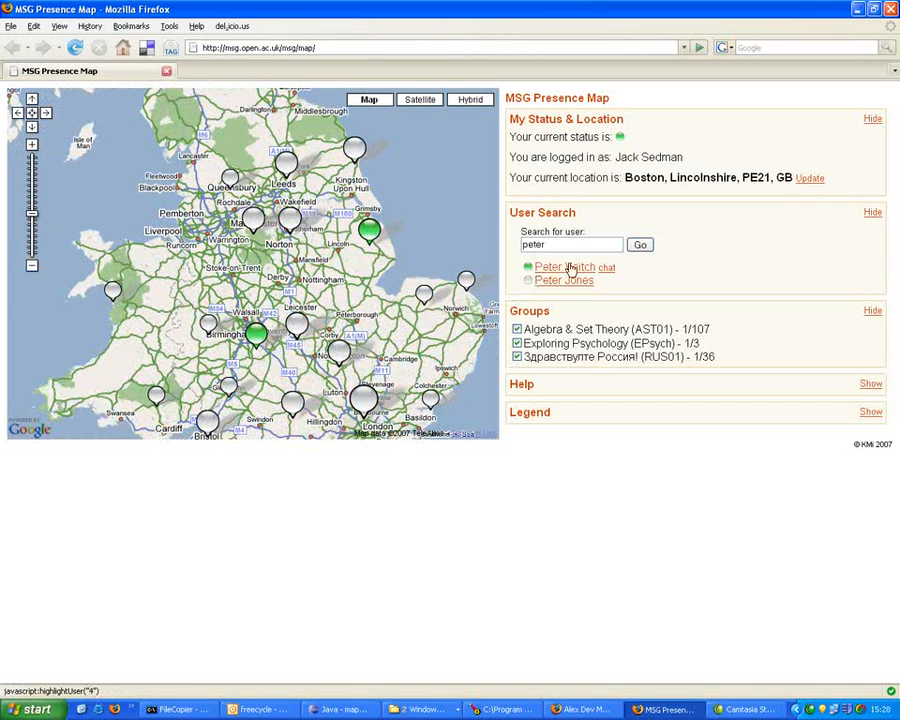
{"action": "left_click", "coordinate": [548, 267]}
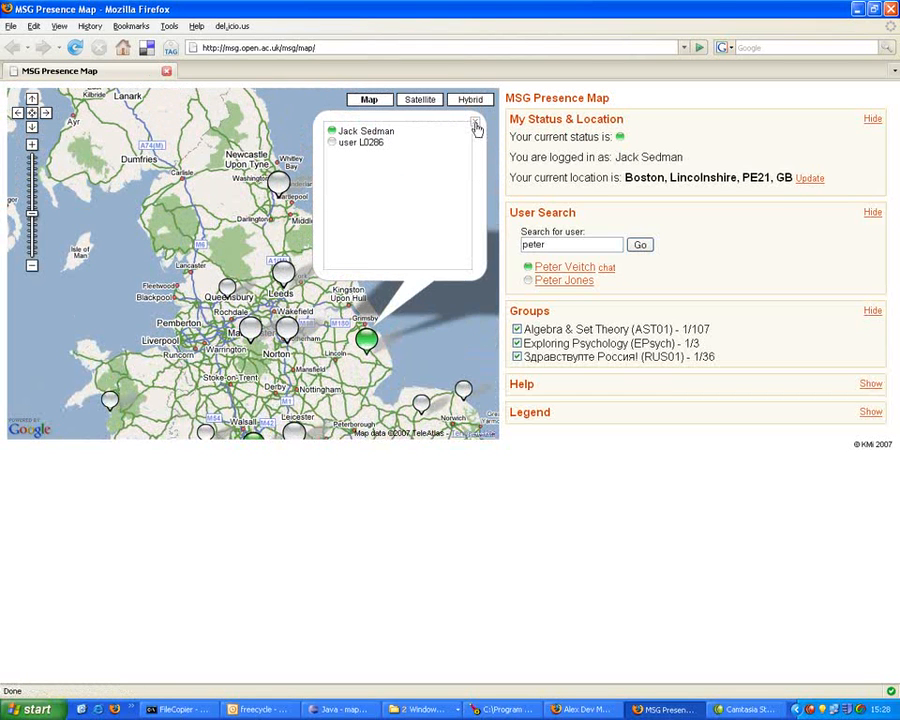
{"action": "left_click", "coordinate": [477, 128]}
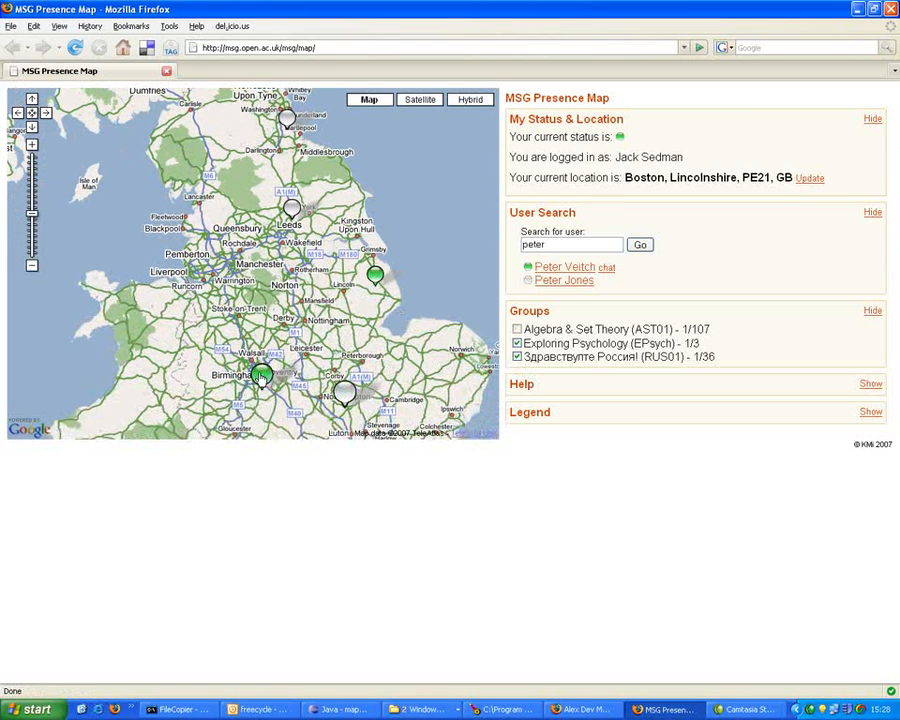
{"action": "left_click", "coordinate": [262, 378]}
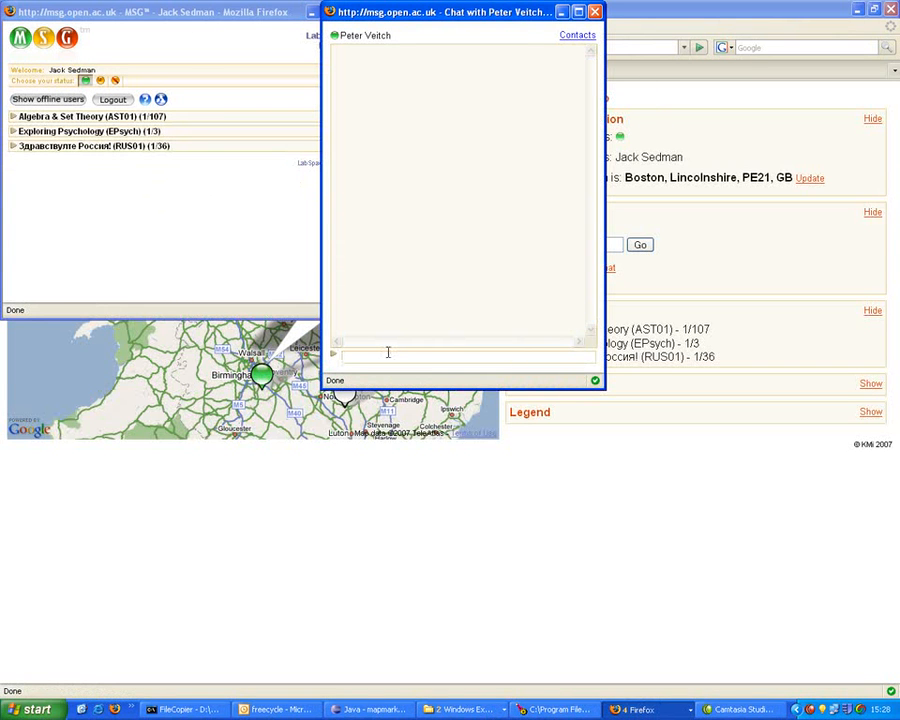
{"action": "type", "text": "Hi peter"}
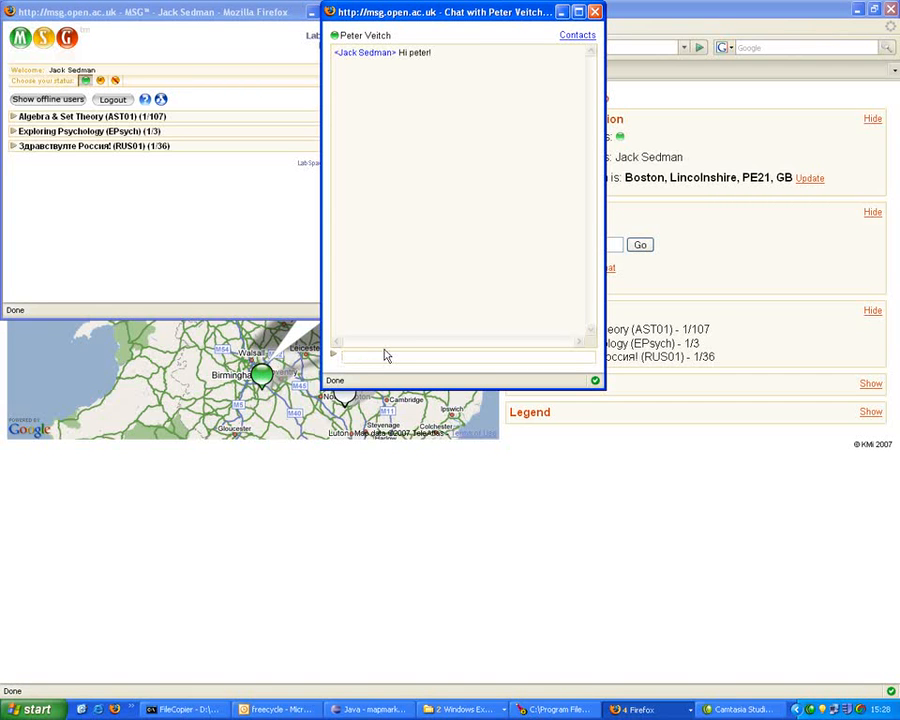
{"action": "type", "text": ":-)"}
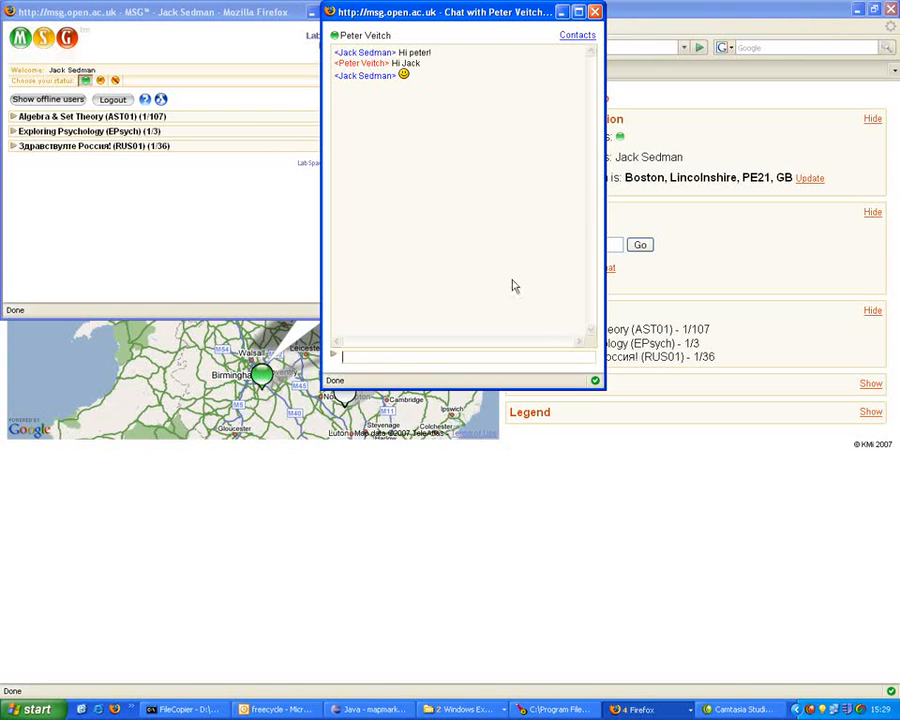
{"action": "left_click", "coordinate": [594, 11]}
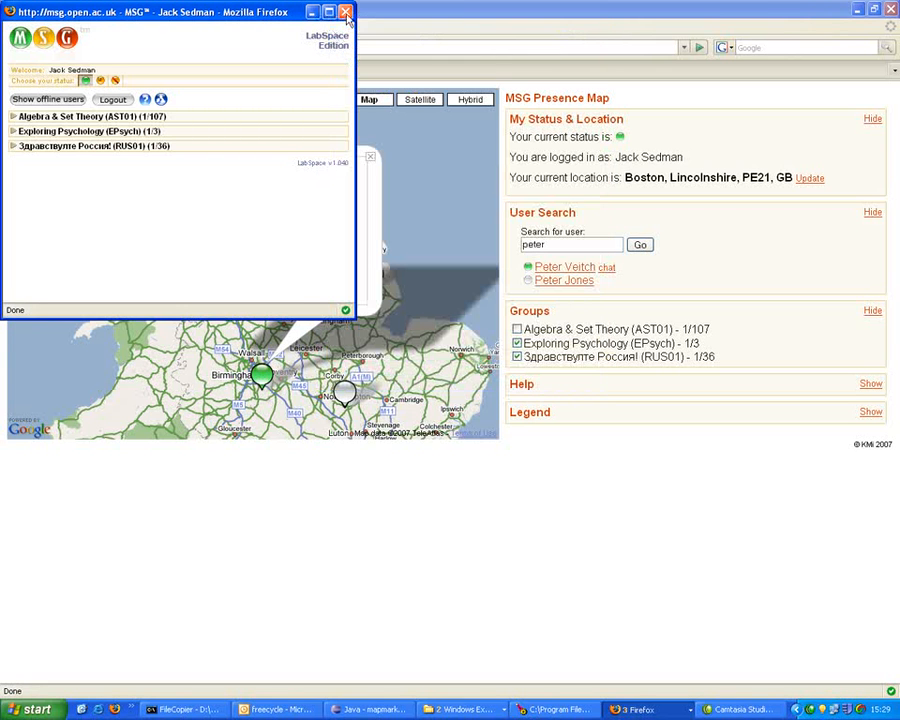
Close the messenger, zoom the map out to the whole world, and re-tick Algebra & Set Theory.
{"action": "left_click", "coordinate": [345, 12]}
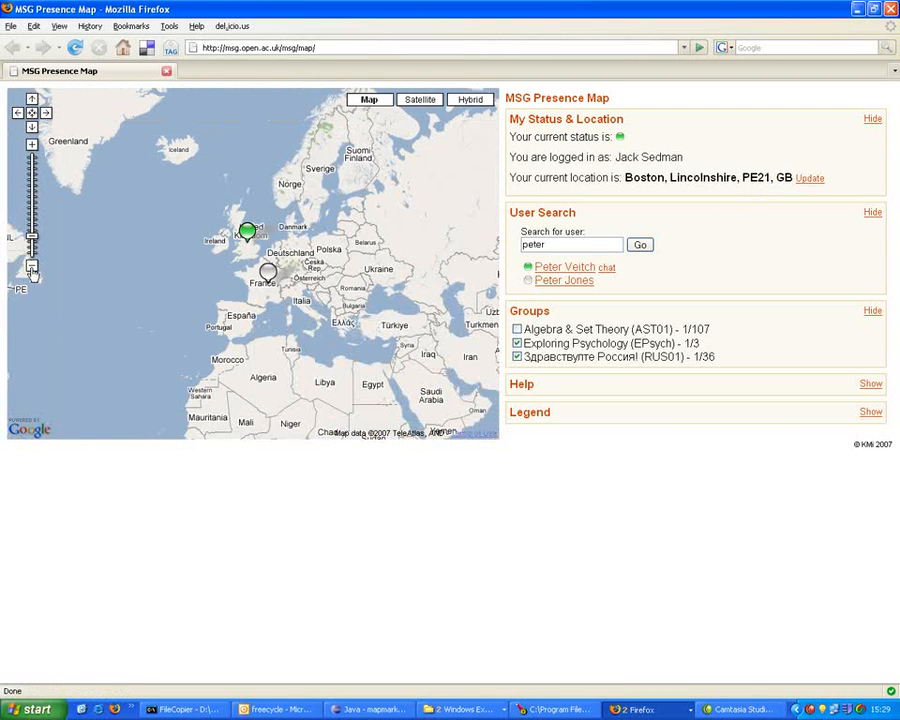
{"action": "left_click", "coordinate": [31, 268]}
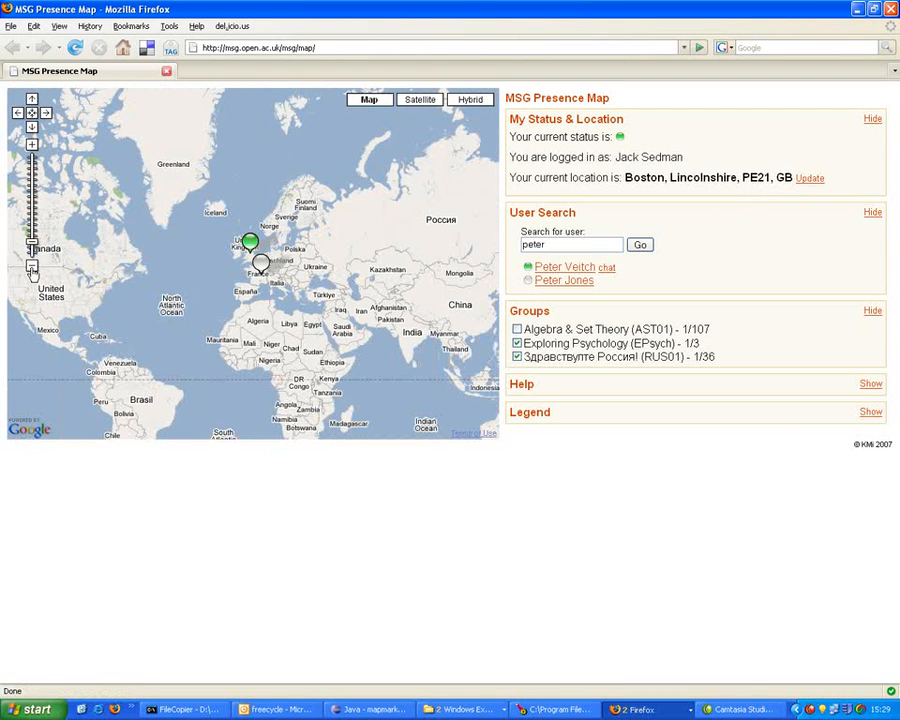
{"action": "left_click", "coordinate": [31, 266]}
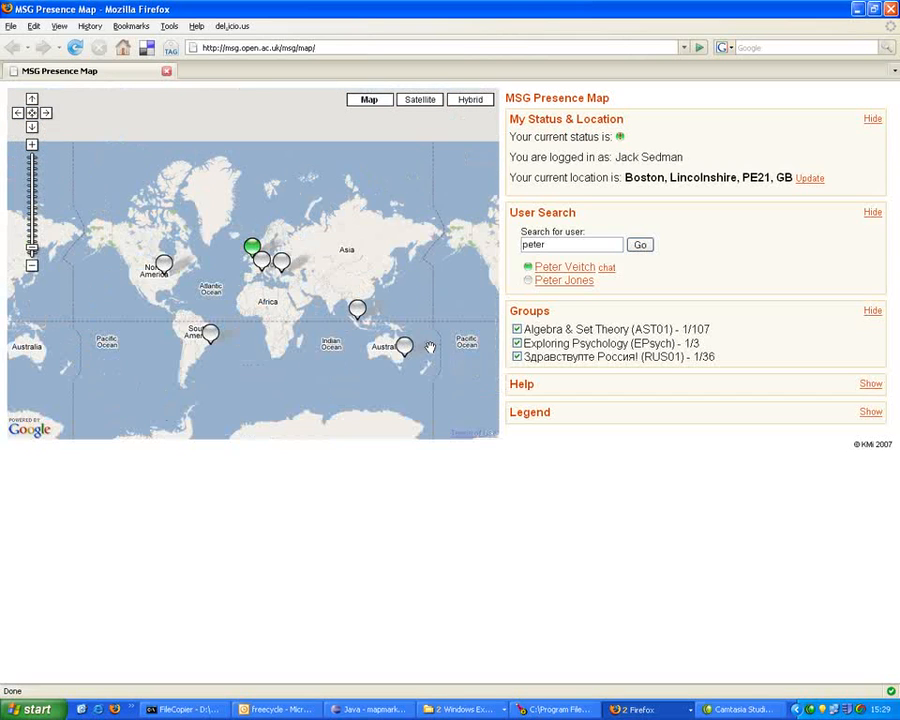
{"action": "left_click", "coordinate": [809, 178]}
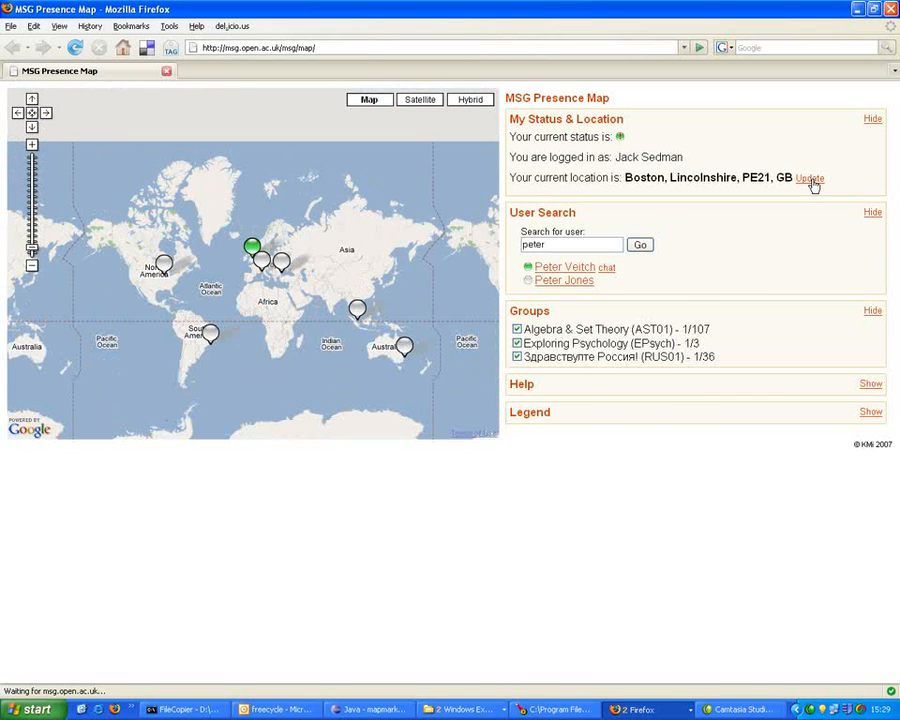
Change the current location to Winchester.
{"action": "left_click", "coordinate": [809, 177]}
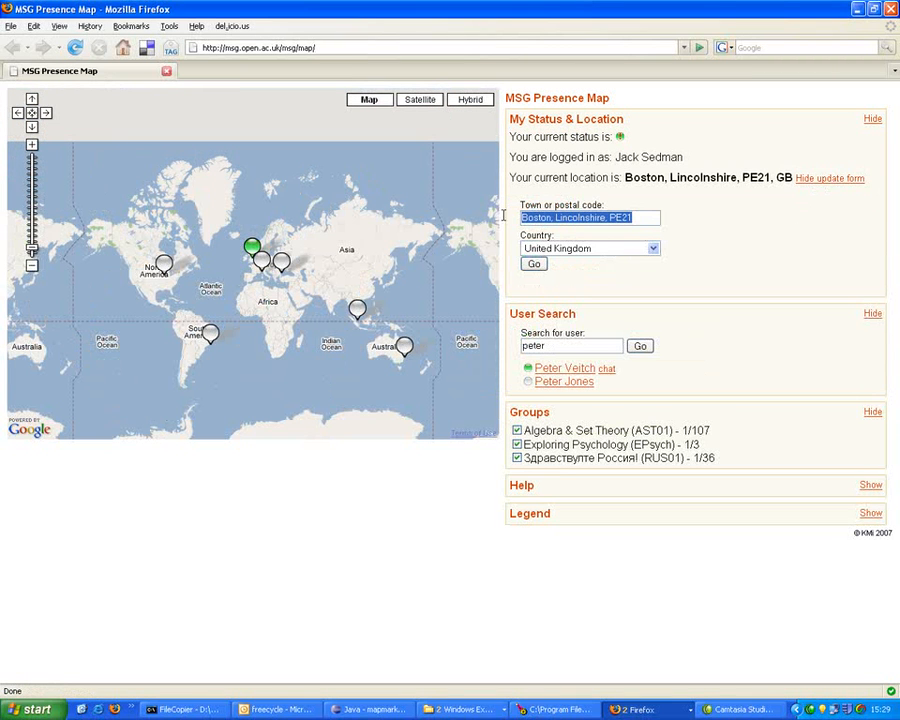
{"action": "type", "text": "winchester"}
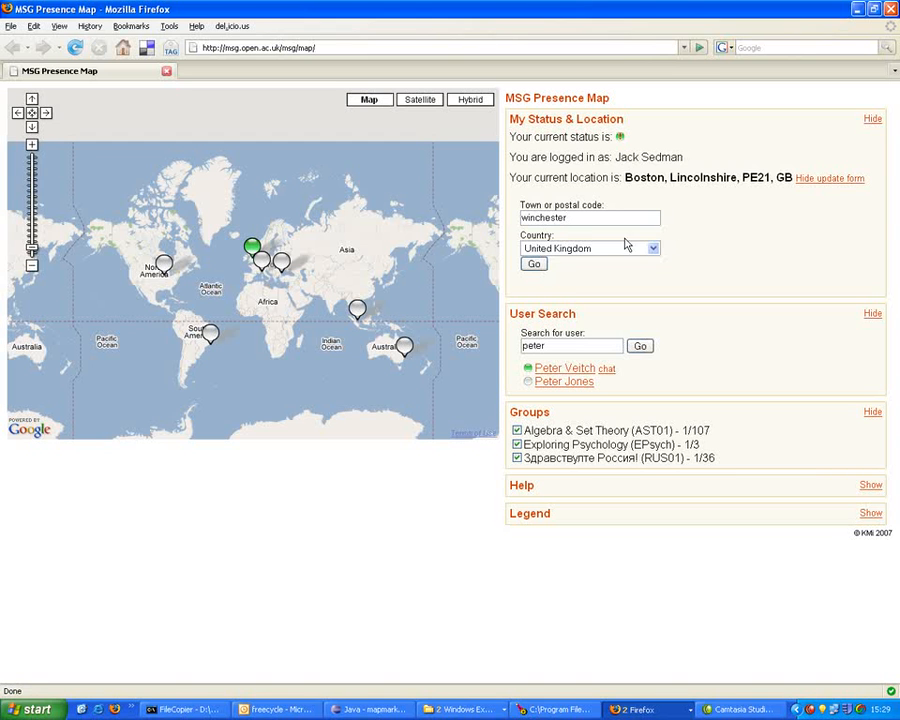
{"action": "left_click", "coordinate": [533, 263]}
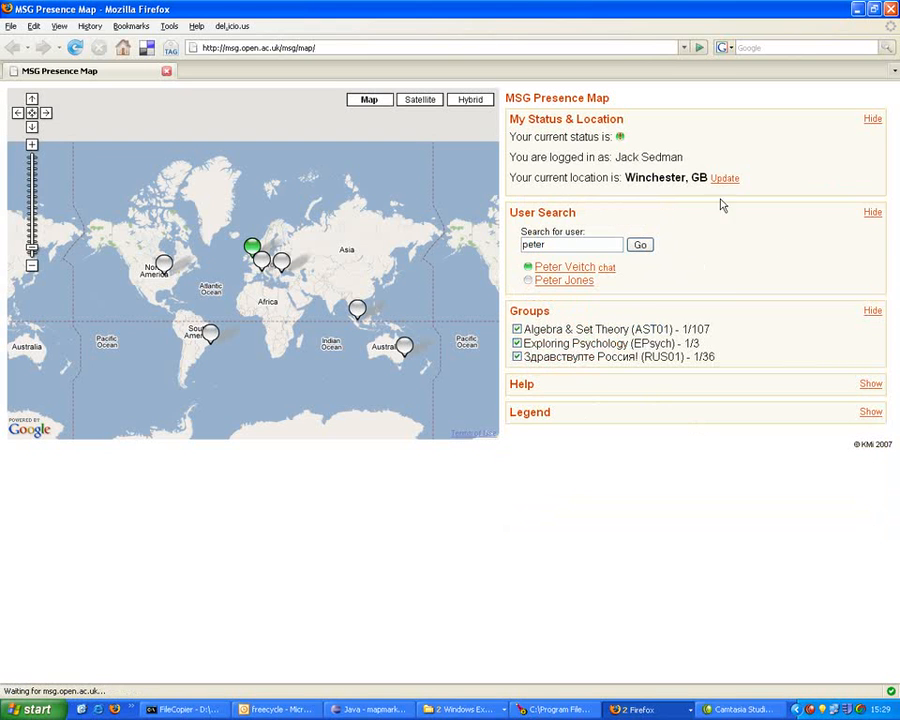
Update the location again to Glasgow, Glasgow City, GB.
{"action": "left_click", "coordinate": [724, 178]}
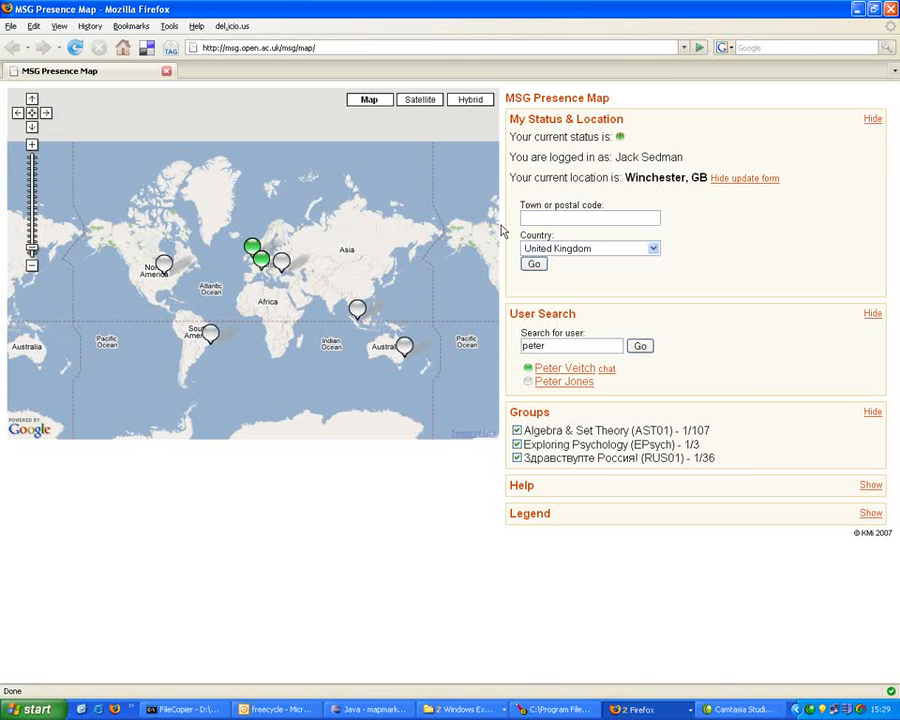
{"action": "type", "text": "glasgow"}
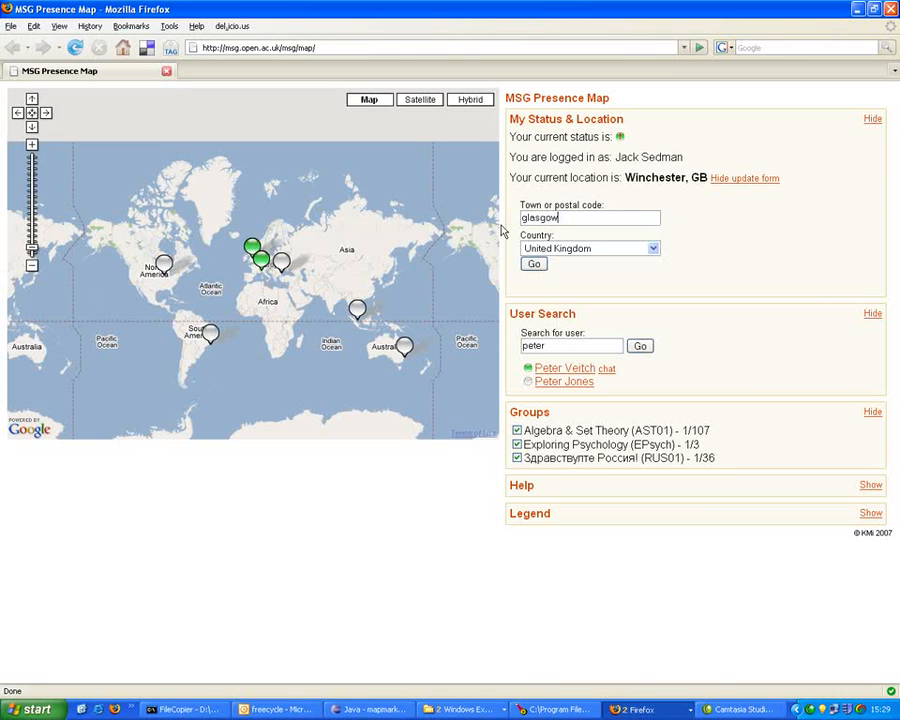
{"action": "left_click", "coordinate": [534, 263]}
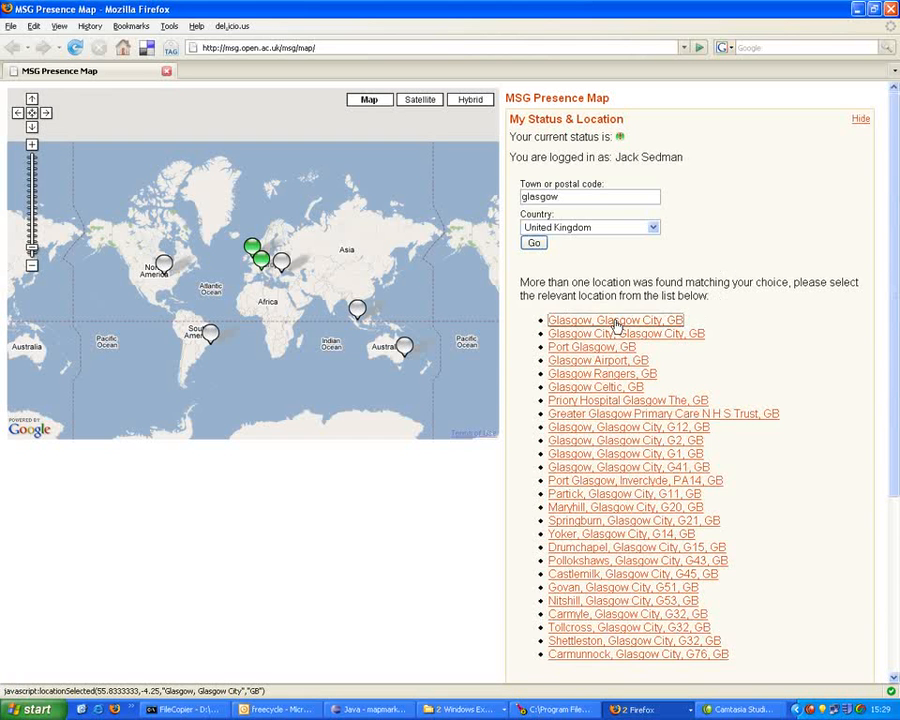
{"action": "left_click", "coordinate": [615, 320]}
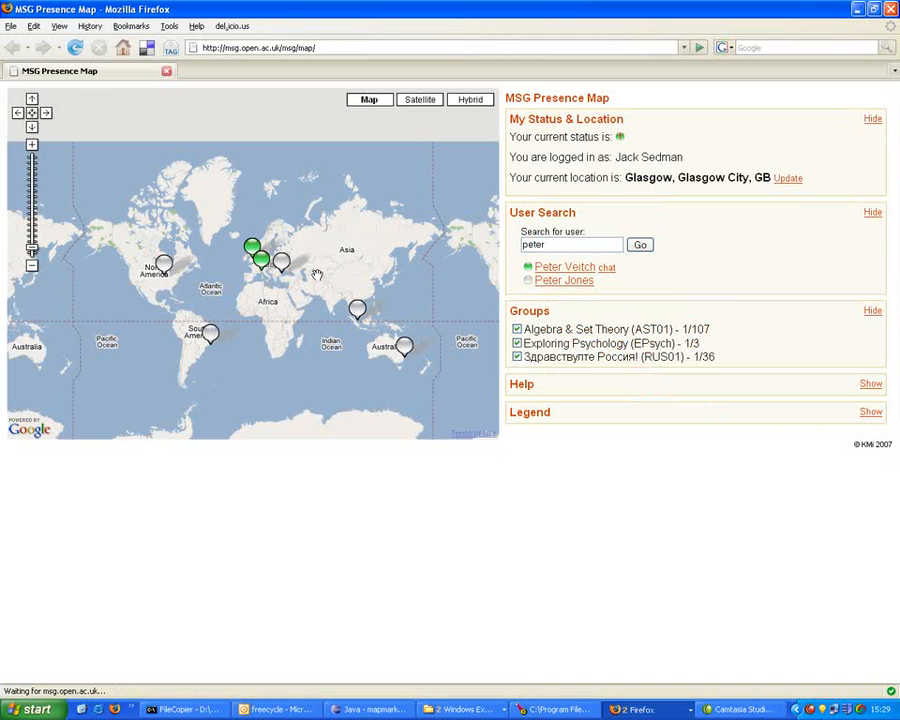